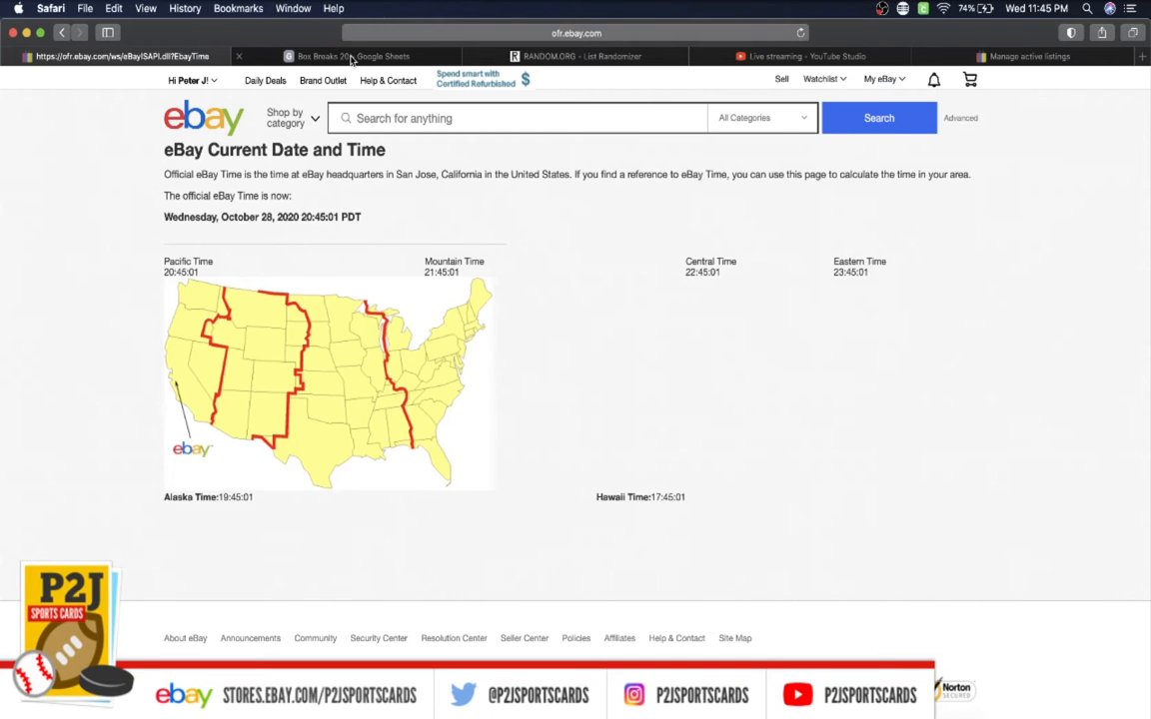
- Copy the 30 buyer usernames from column C of Box Breaks 20 for the List Randomizer
{"action": "left_click", "coordinate": [350, 56]}
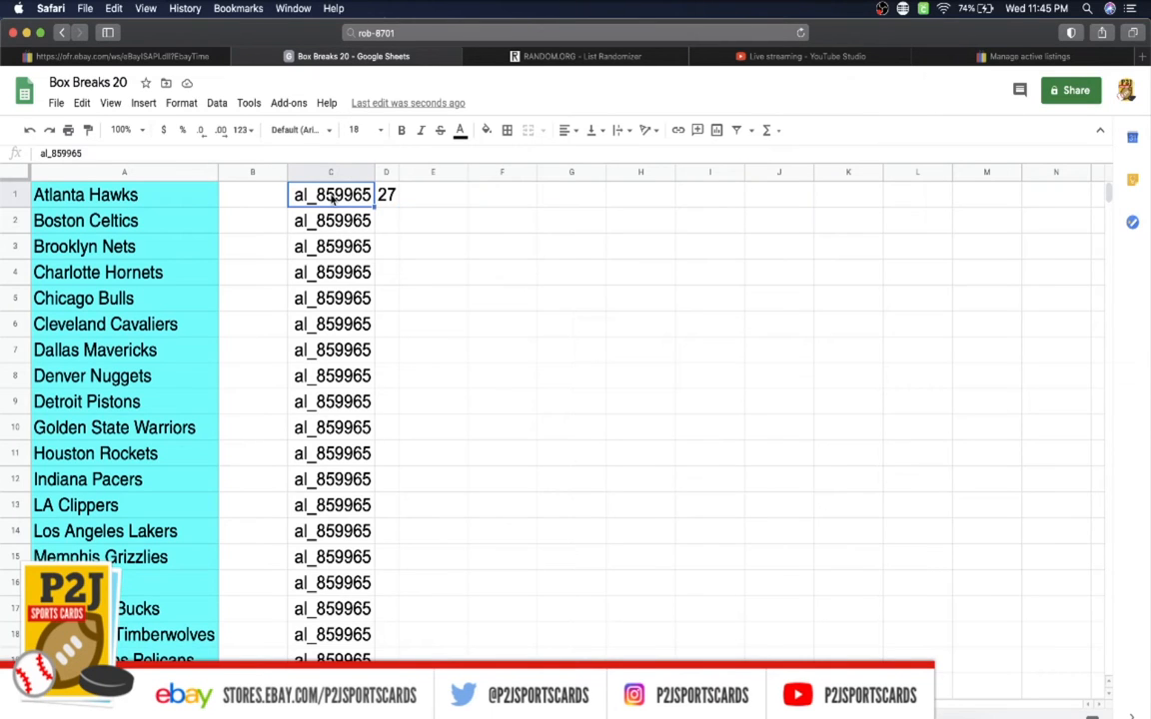
{"action": "scroll", "scroll_direction": "down", "scroll_amount": 3}
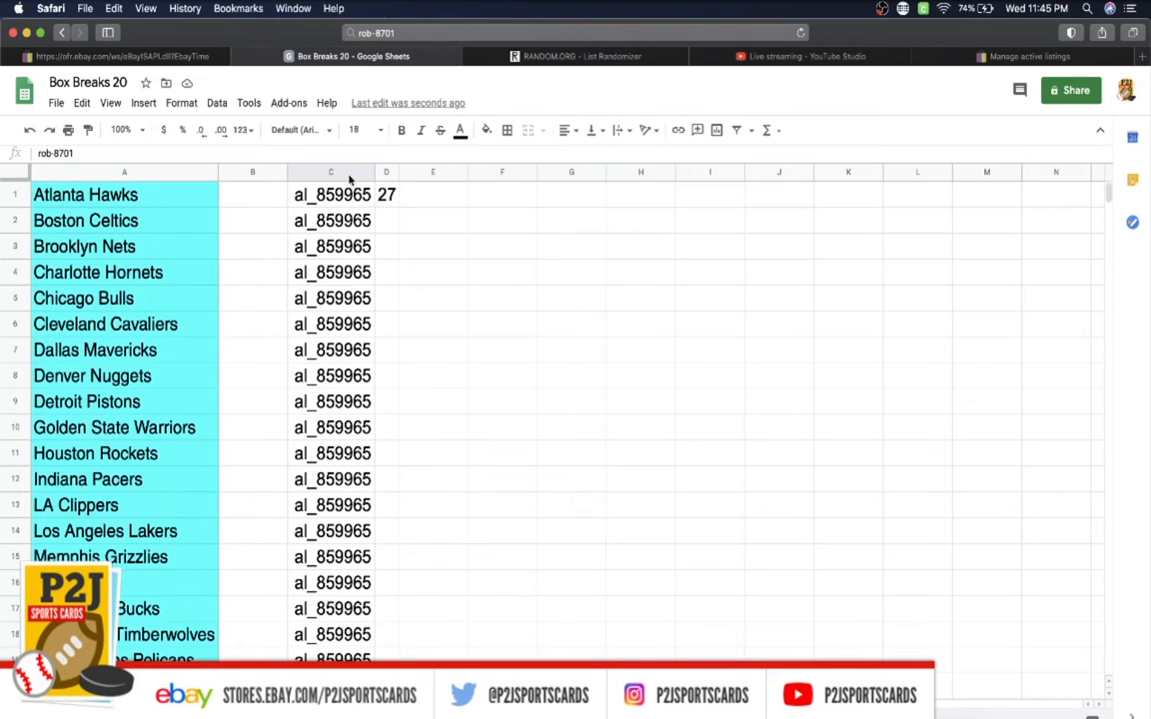
{"action": "scroll", "scroll_direction": "down", "scroll_amount": 3}
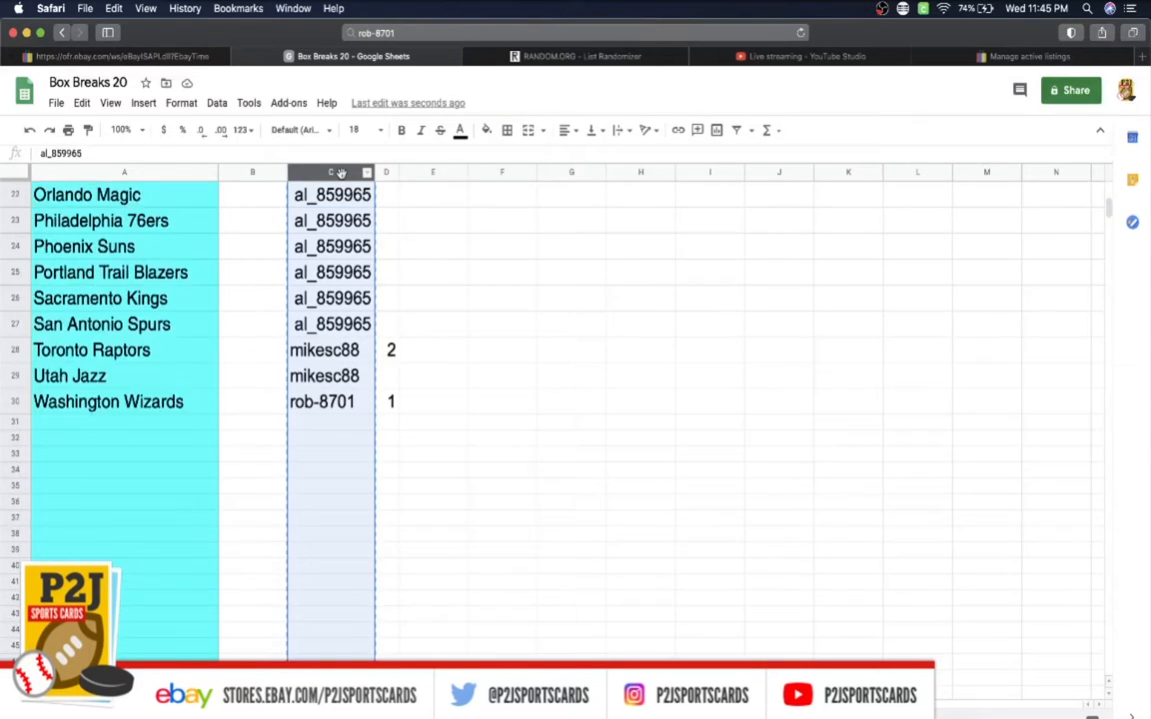
{"action": "left_click", "coordinate": [575, 56]}
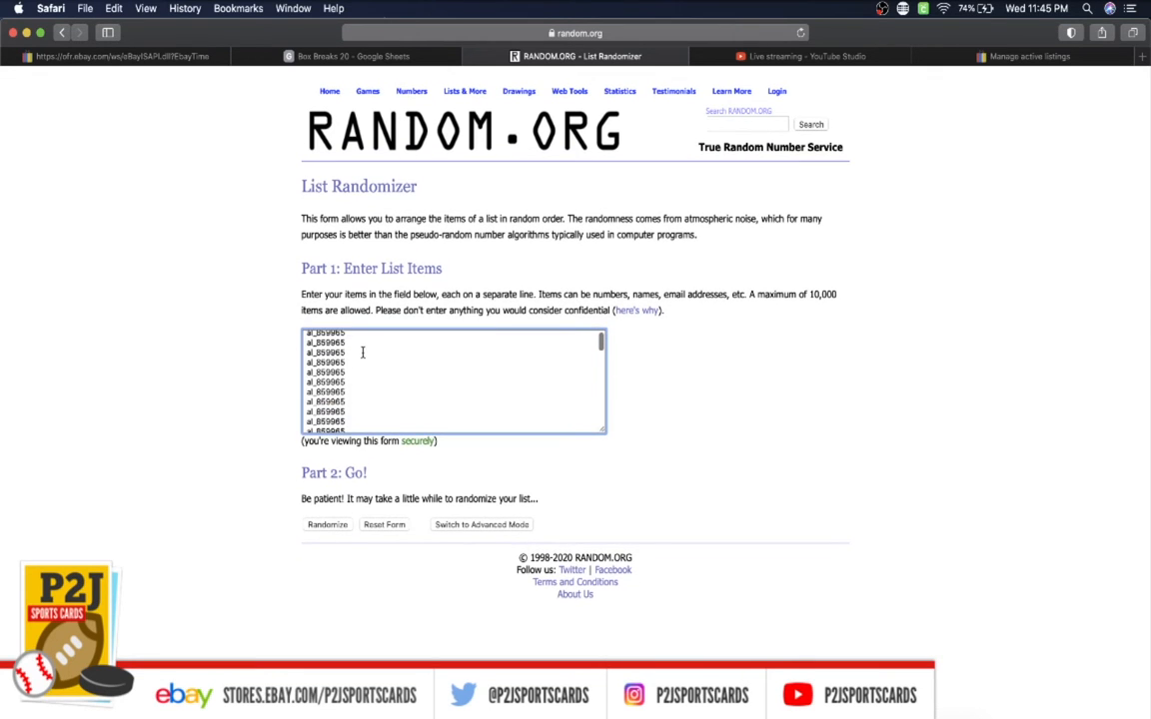
- Randomize the 30 pasted usernames several times and take the final order back to the sheet
{"action": "left_click", "coordinate": [327, 523]}
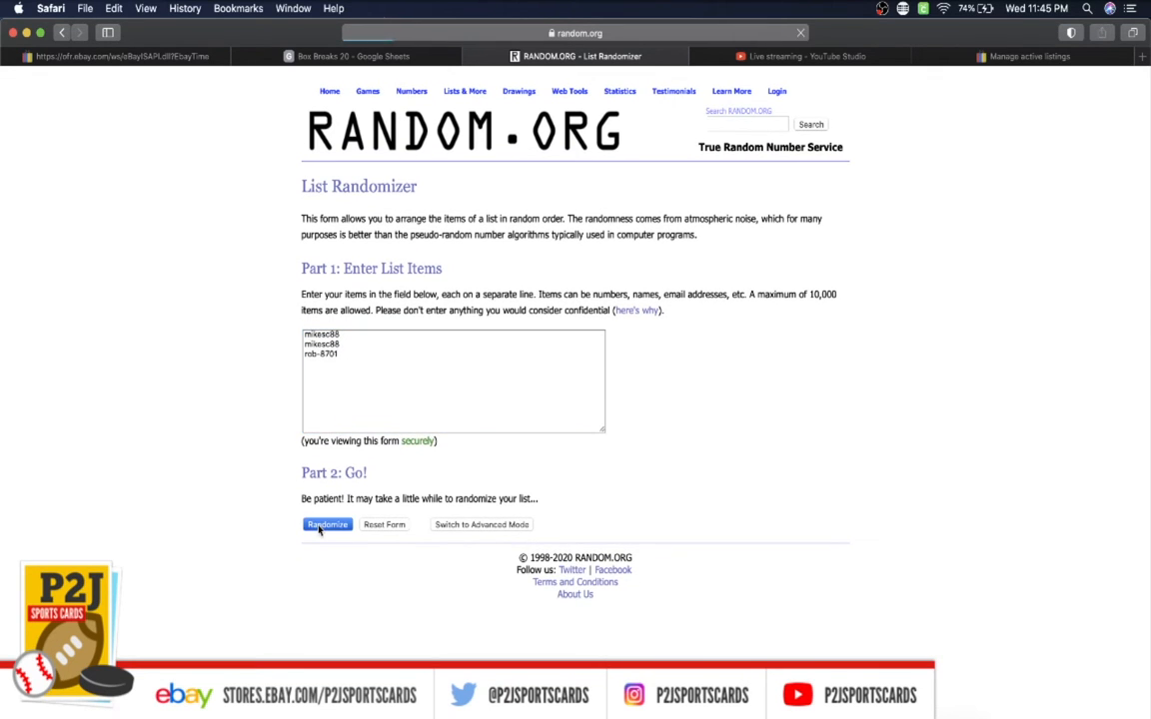
{"action": "left_click", "coordinate": [328, 523]}
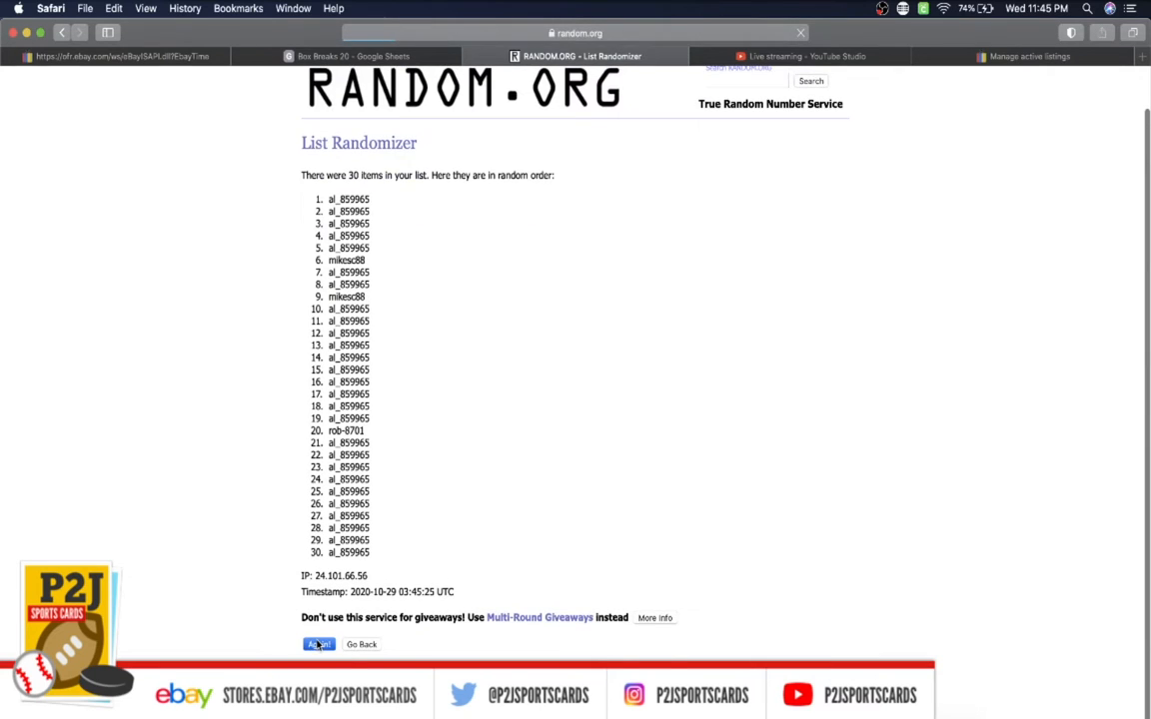
{"action": "left_click", "coordinate": [320, 644]}
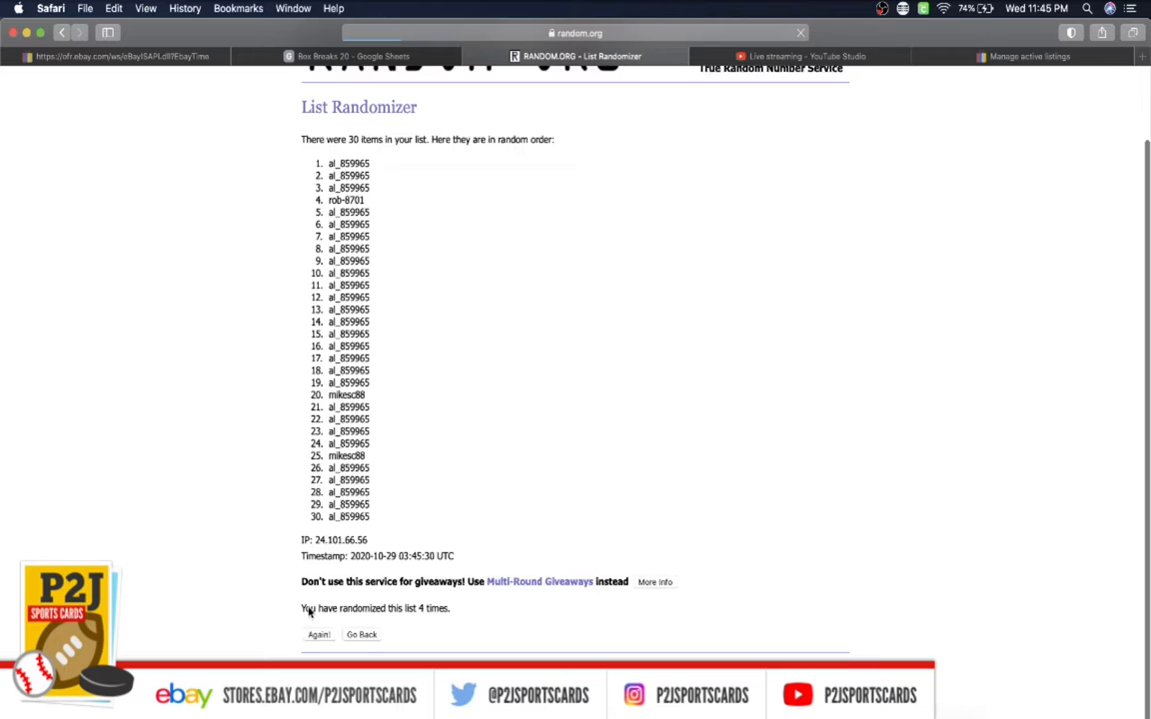
{"action": "left_click", "coordinate": [317, 636]}
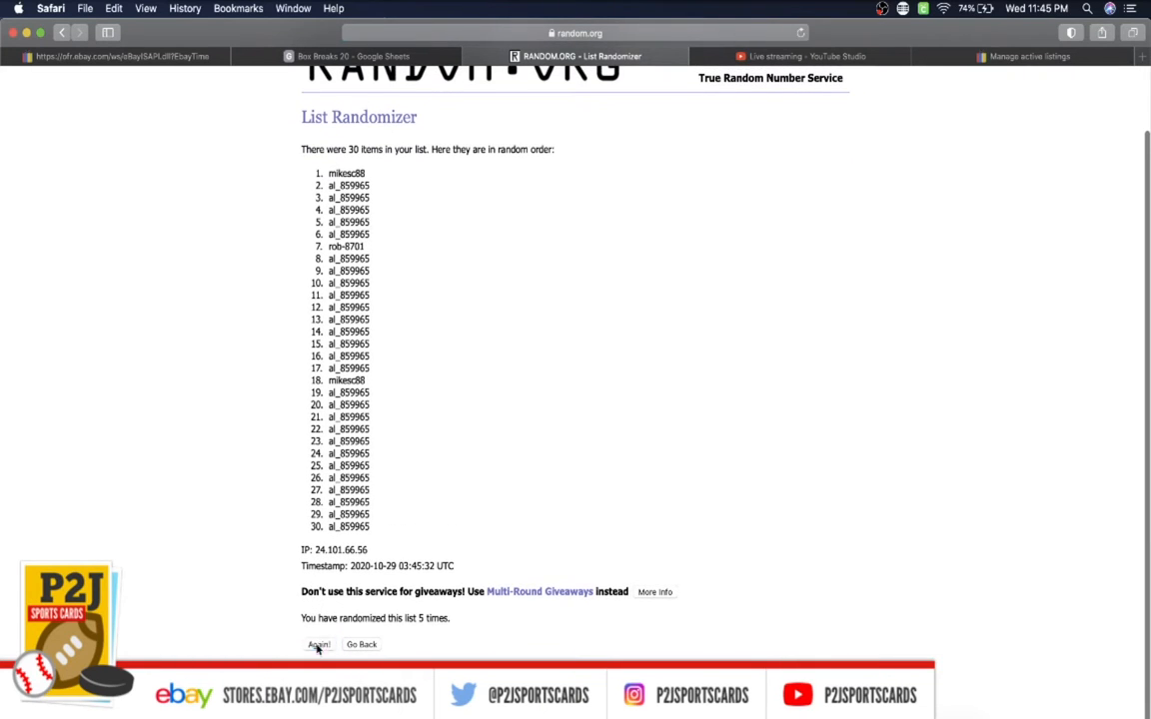
{"action": "left_click", "coordinate": [319, 643]}
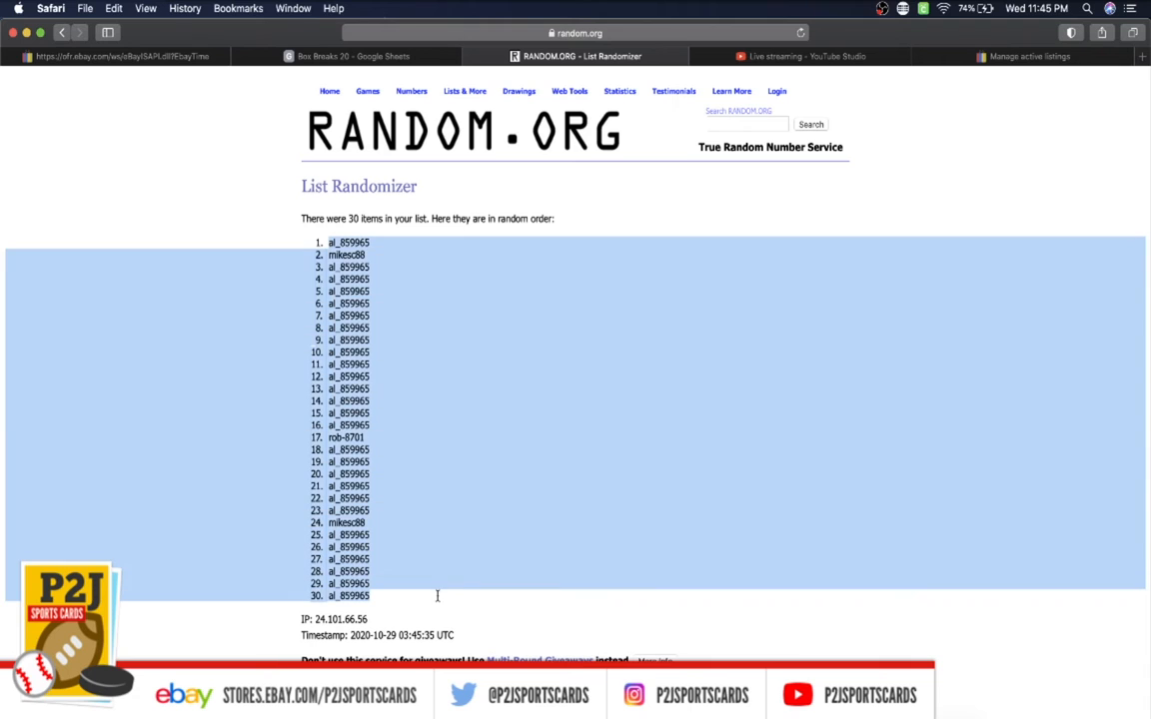
{"action": "left_click", "coordinate": [343, 56]}
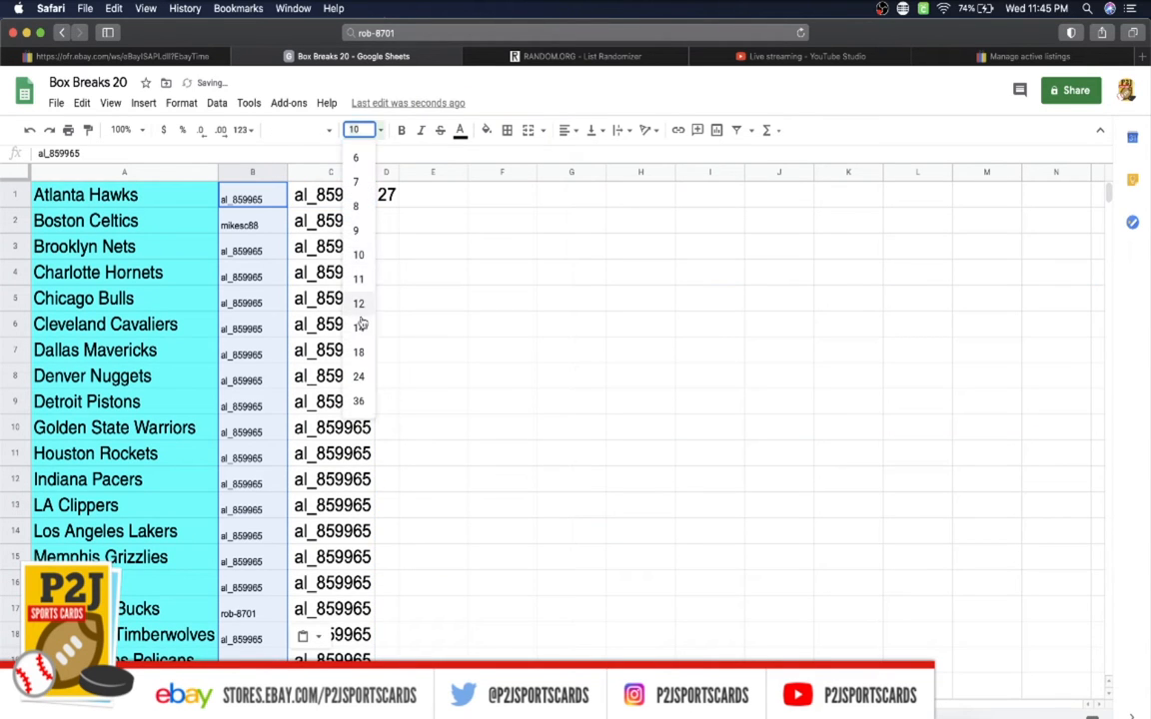
- Paste the randomized usernames into column B at font size 18 and check Cavaliers, Warriors, Lakers, Bucks
{"action": "left_click", "coordinate": [360, 351]}
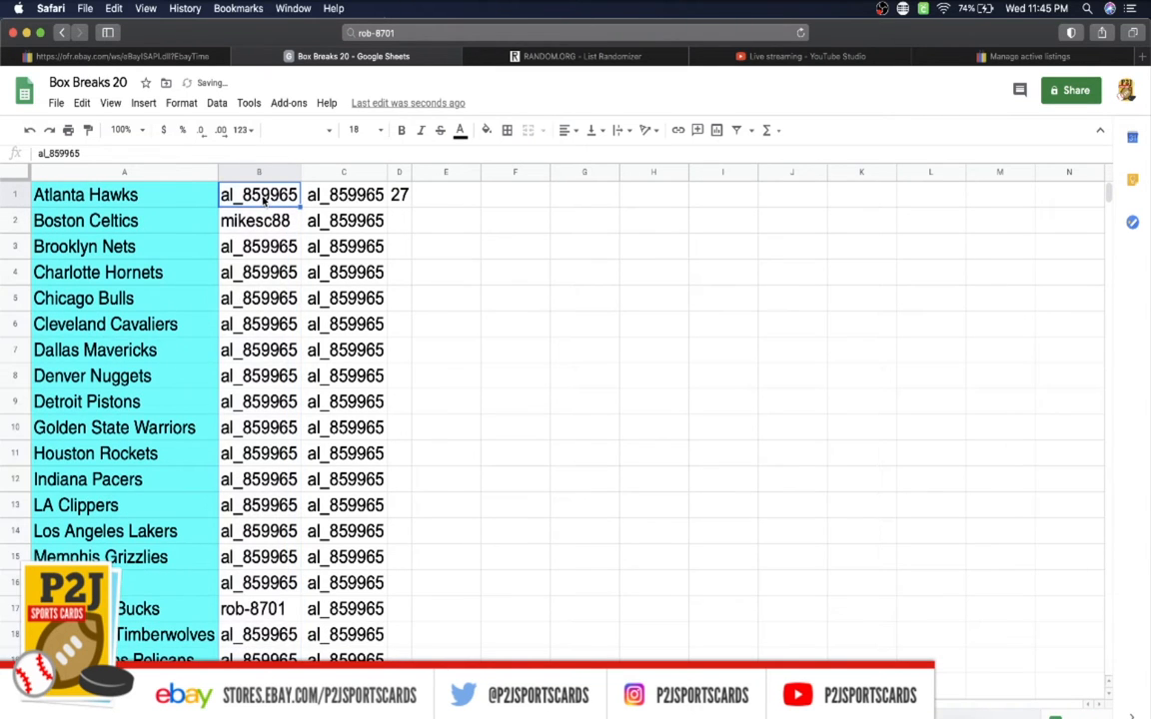
{"action": "left_click", "coordinate": [258, 220]}
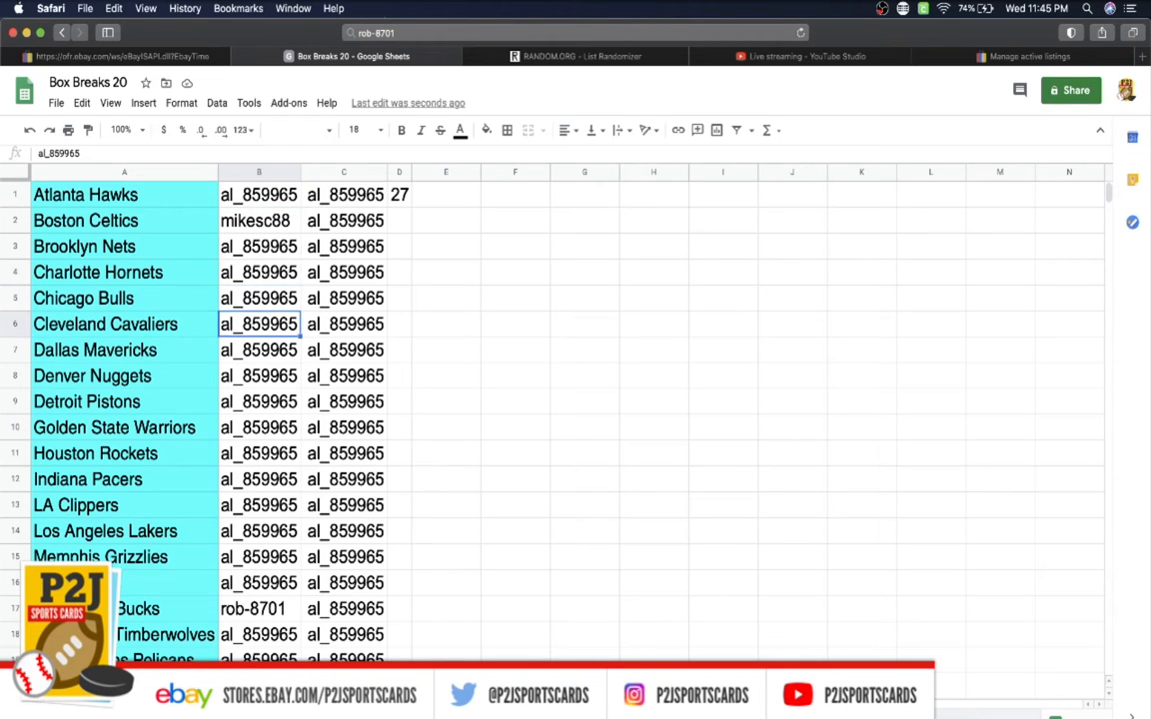
{"action": "left_click", "coordinate": [259, 428]}
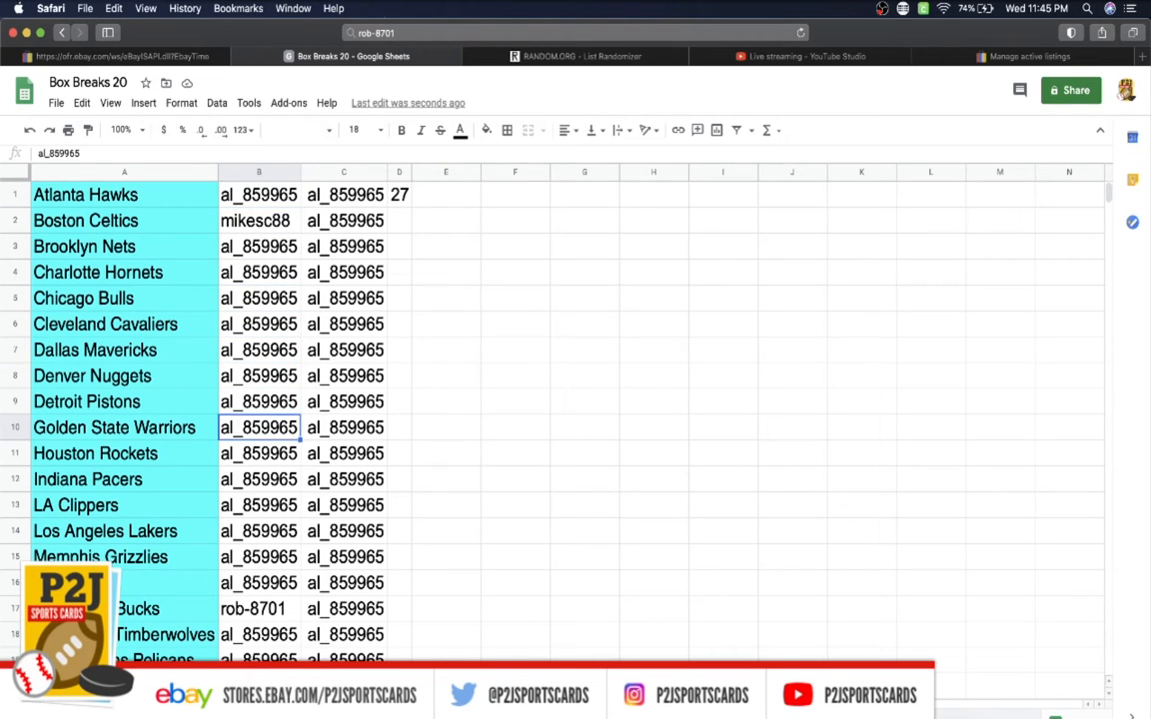
{"action": "left_click", "coordinate": [259, 531]}
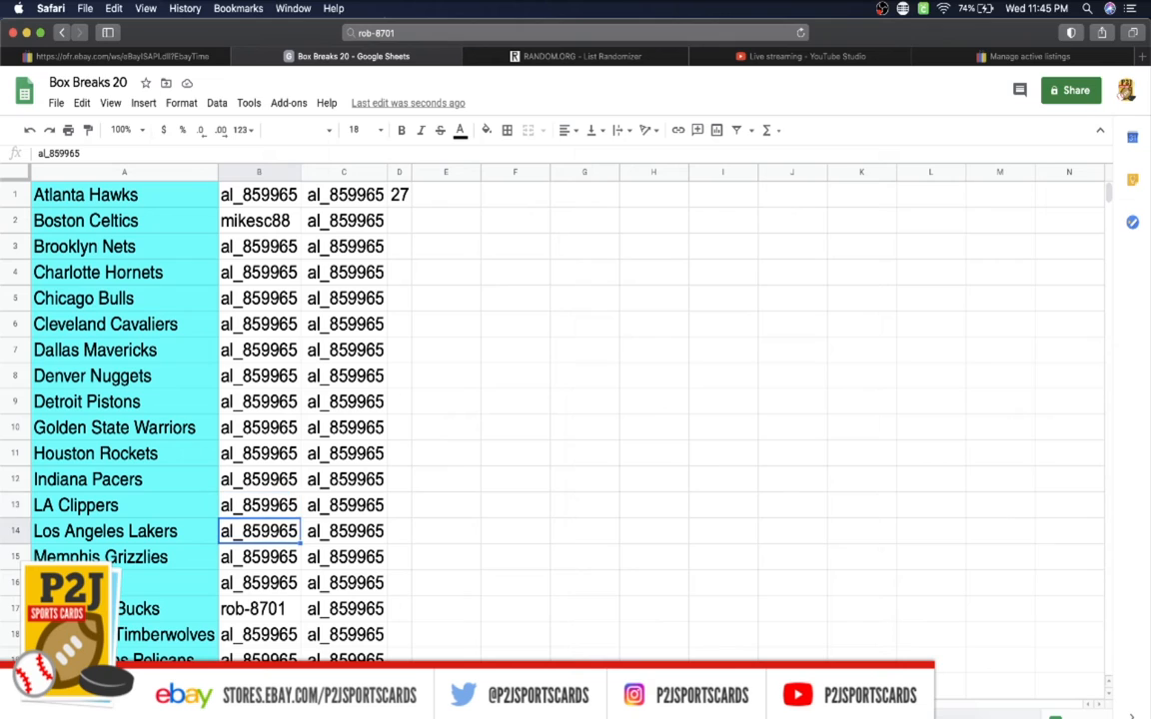
{"action": "left_click", "coordinate": [257, 607]}
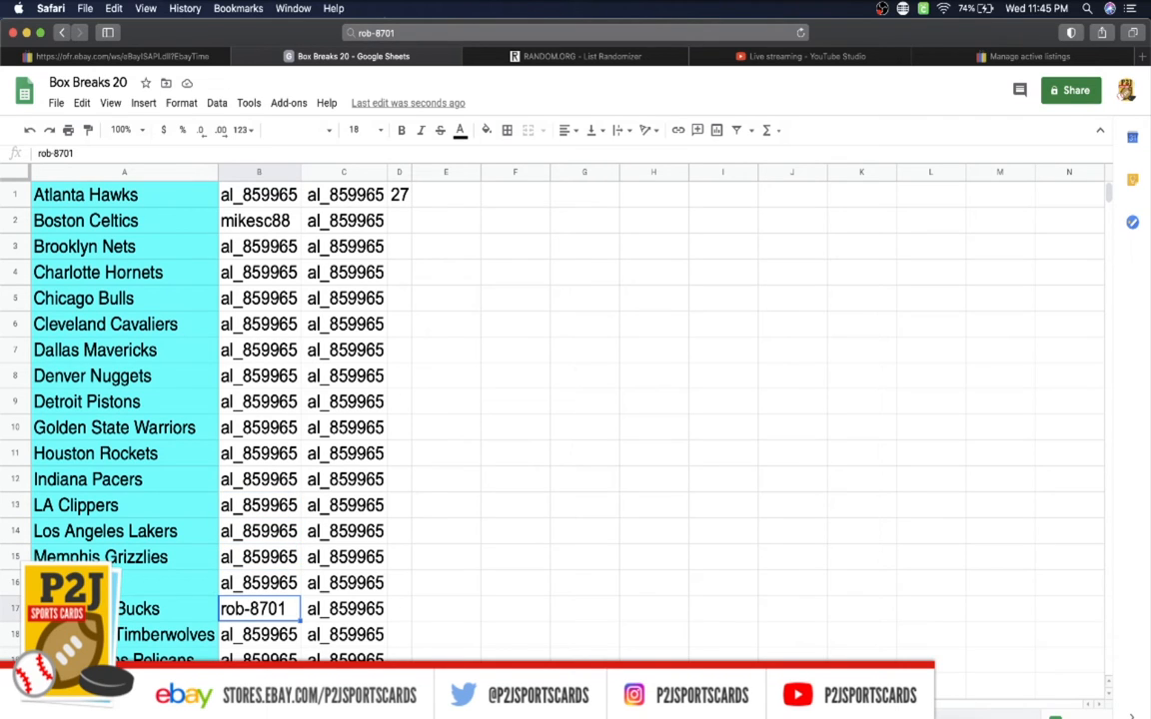
{"action": "left_click", "coordinate": [260, 659]}
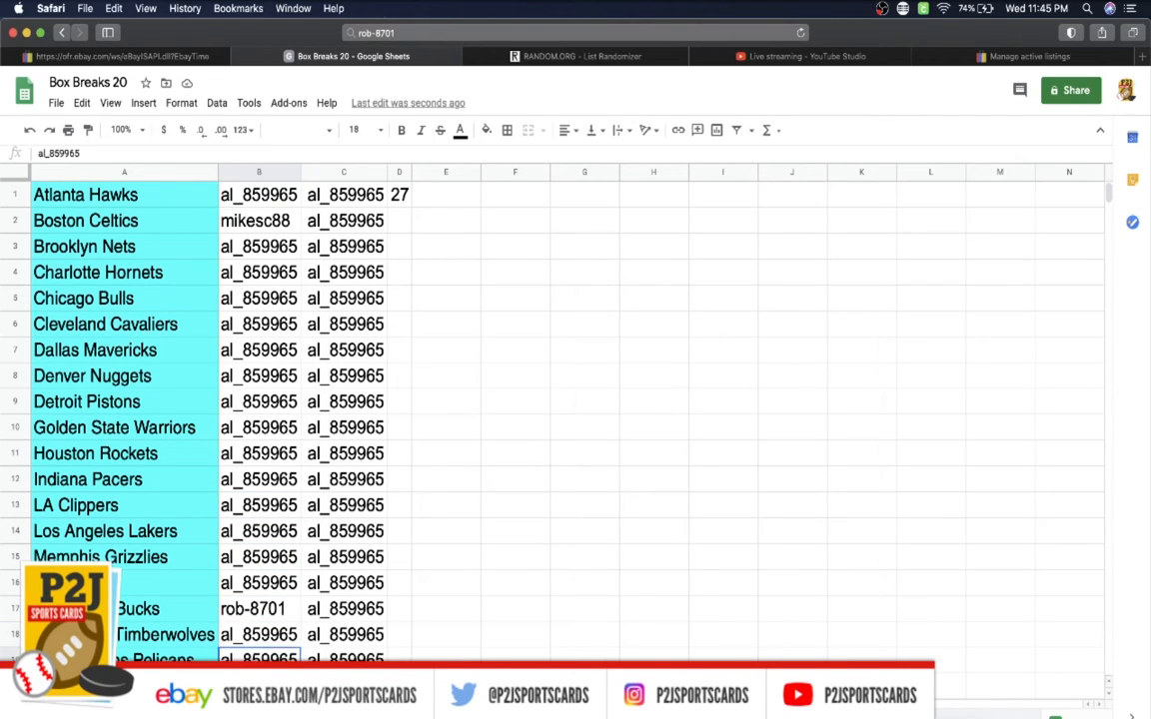
{"action": "scroll", "scroll_direction": "down", "scroll_amount": 3}
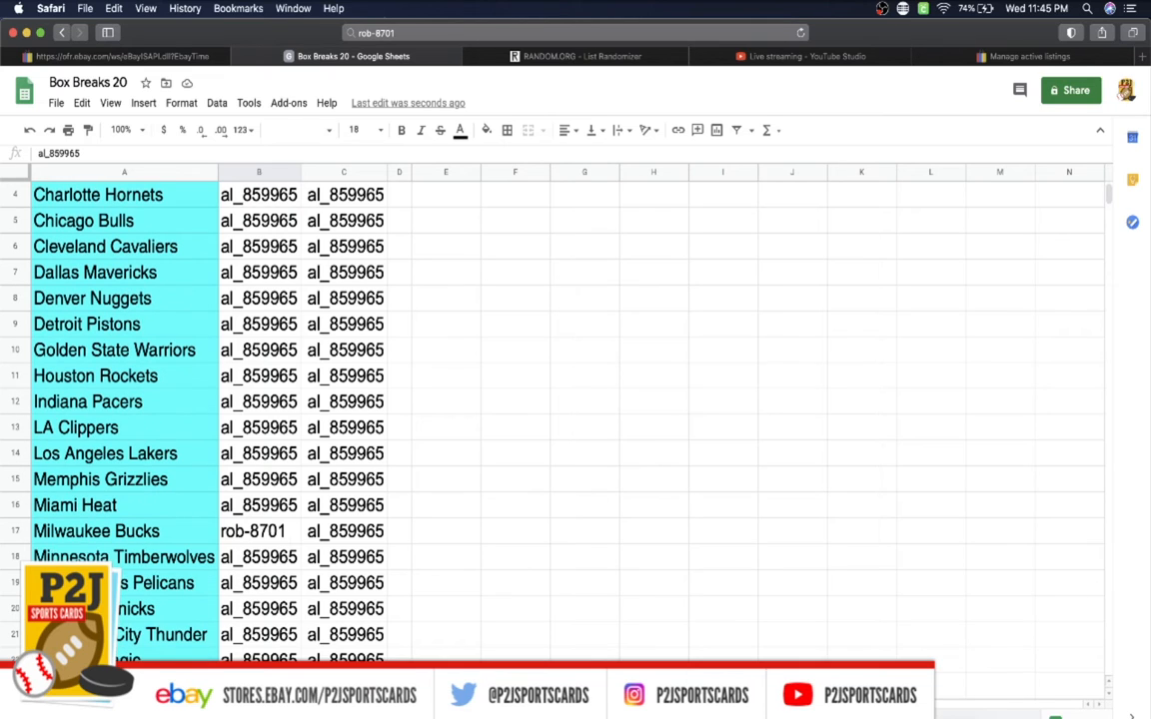
{"action": "scroll", "scroll_direction": "down", "scroll_amount": 3}
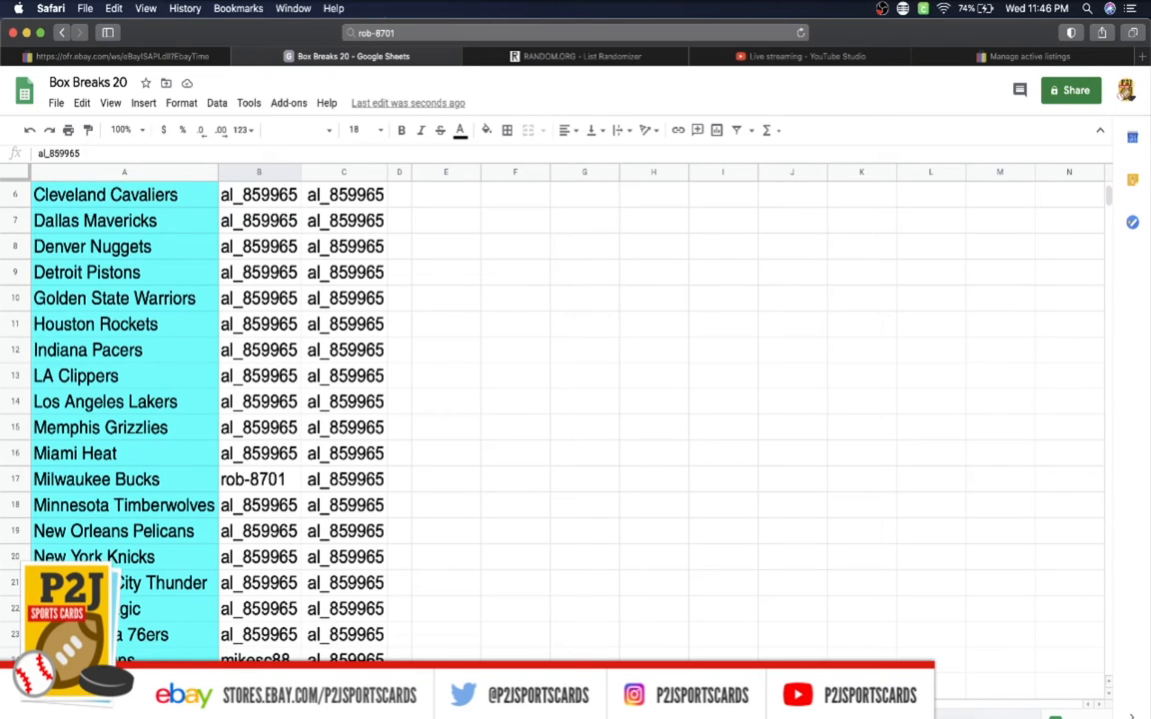
{"action": "scroll", "scroll_direction": "down", "scroll_amount": 3}
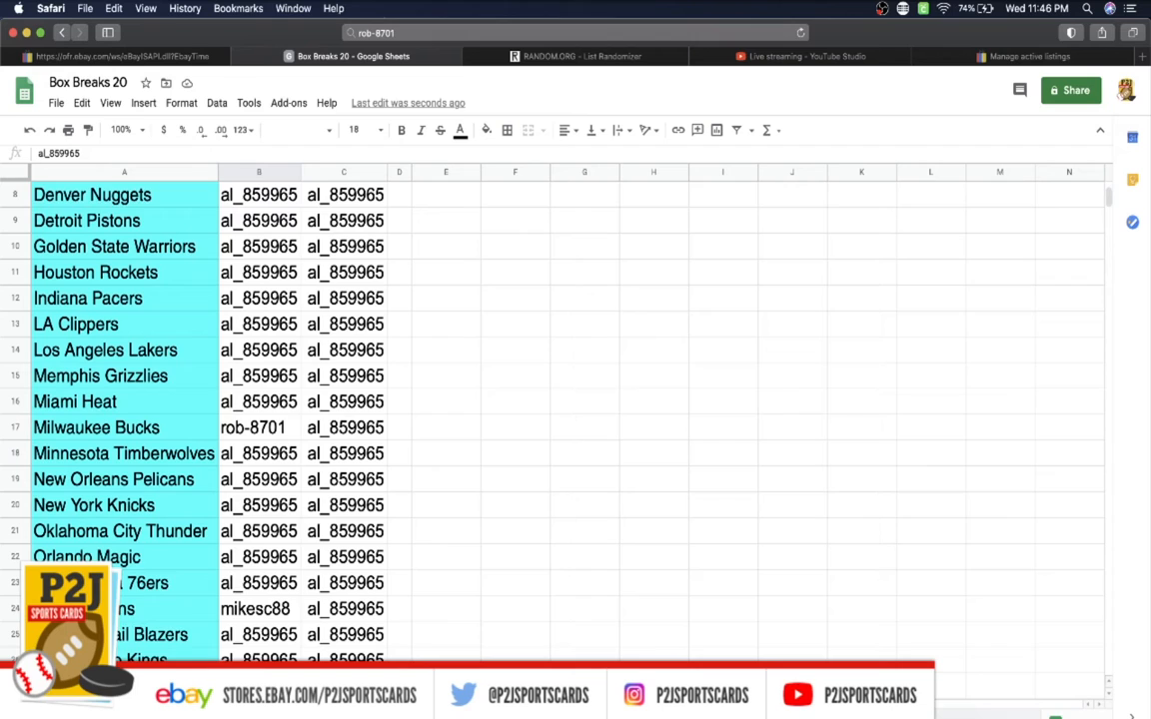
{"action": "scroll", "scroll_direction": "down", "scroll_amount": 3}
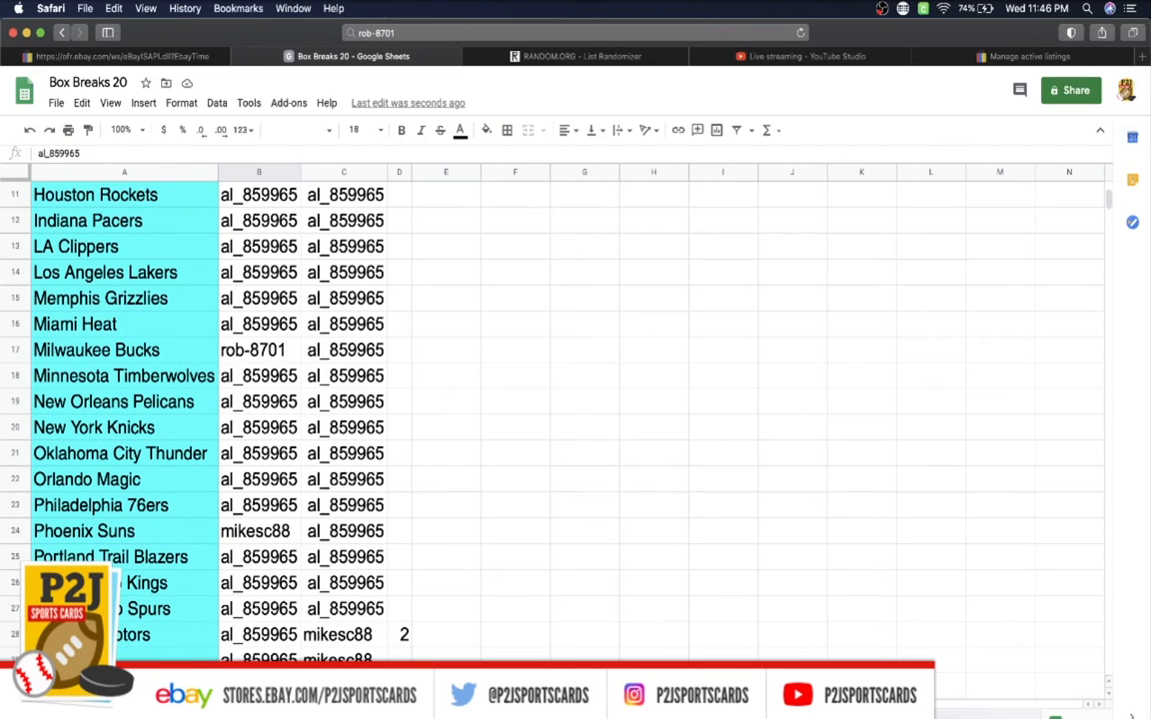
{"action": "left_click", "coordinate": [259, 376]}
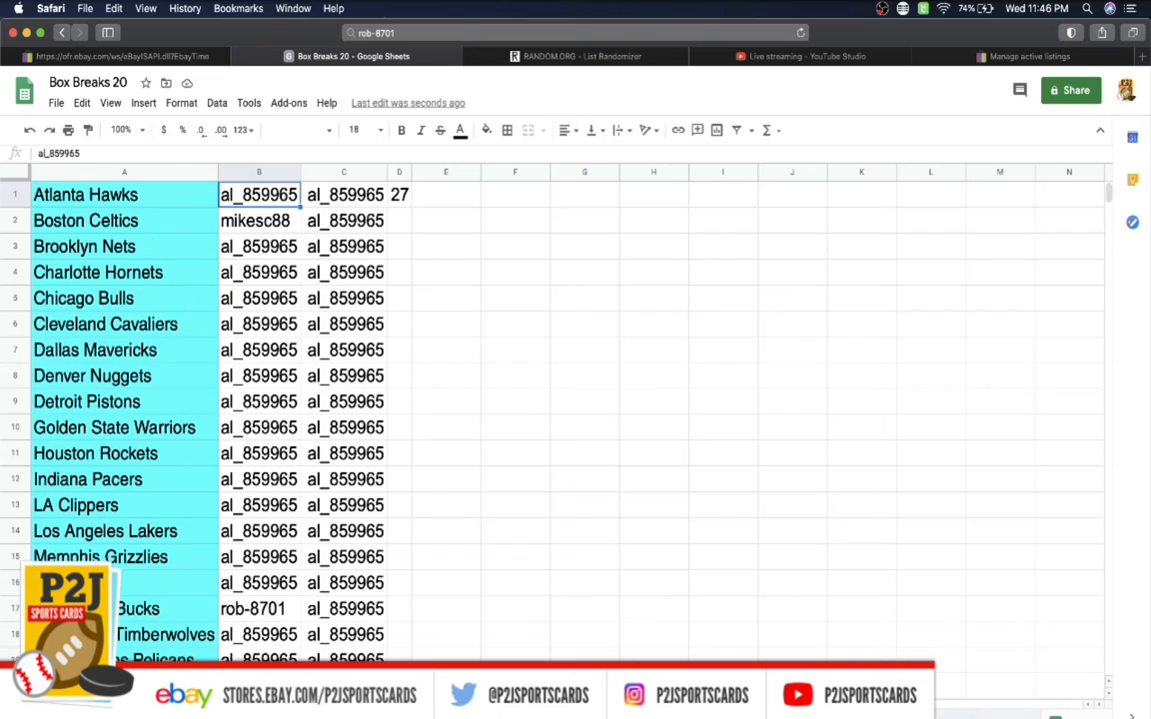
{"action": "scroll", "scroll_direction": "down", "scroll_amount": 3}
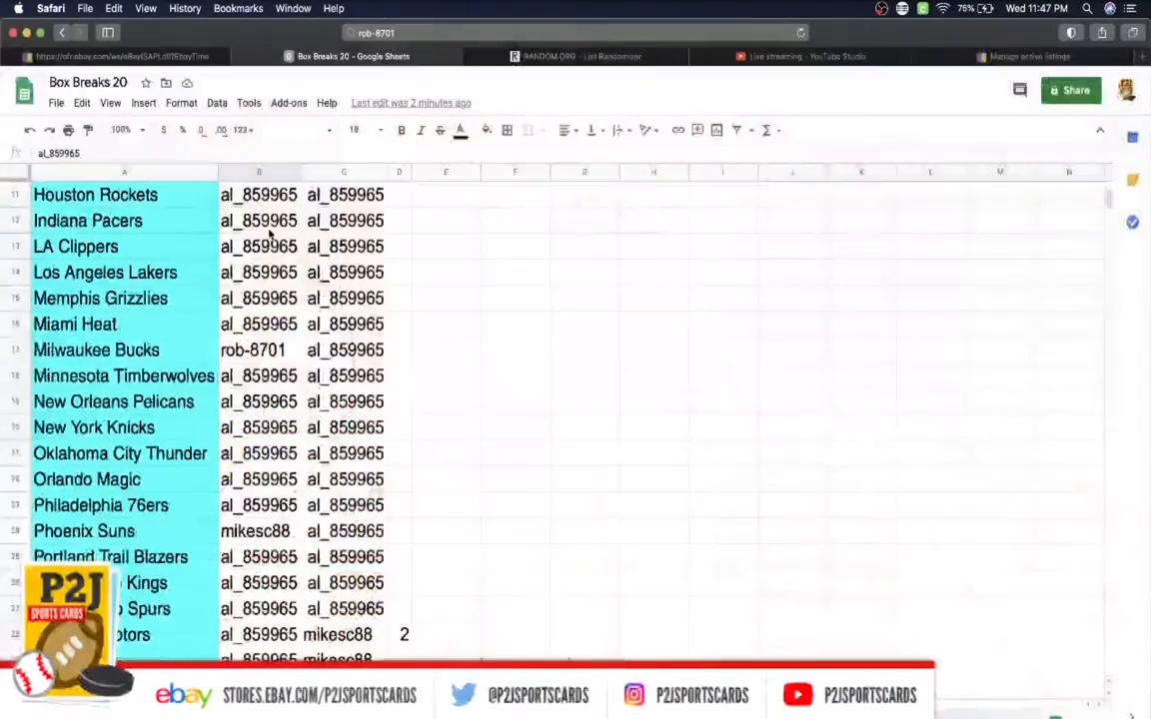
{"action": "scroll", "scroll_direction": "down", "scroll_amount": 3}
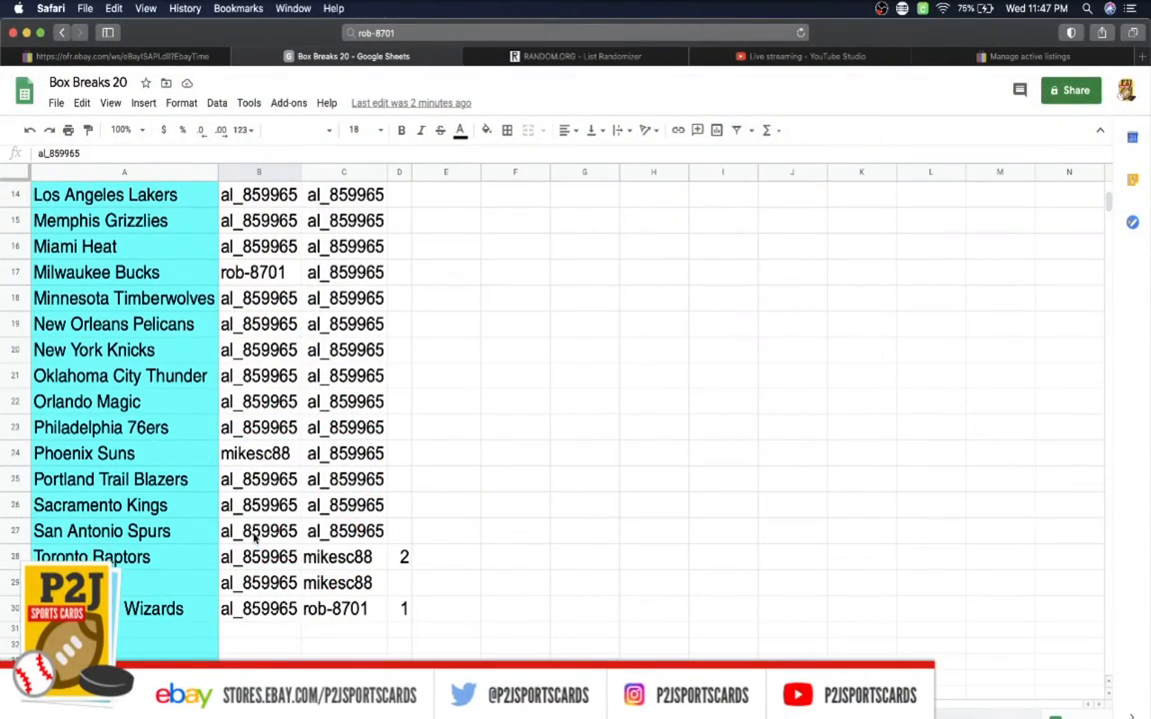